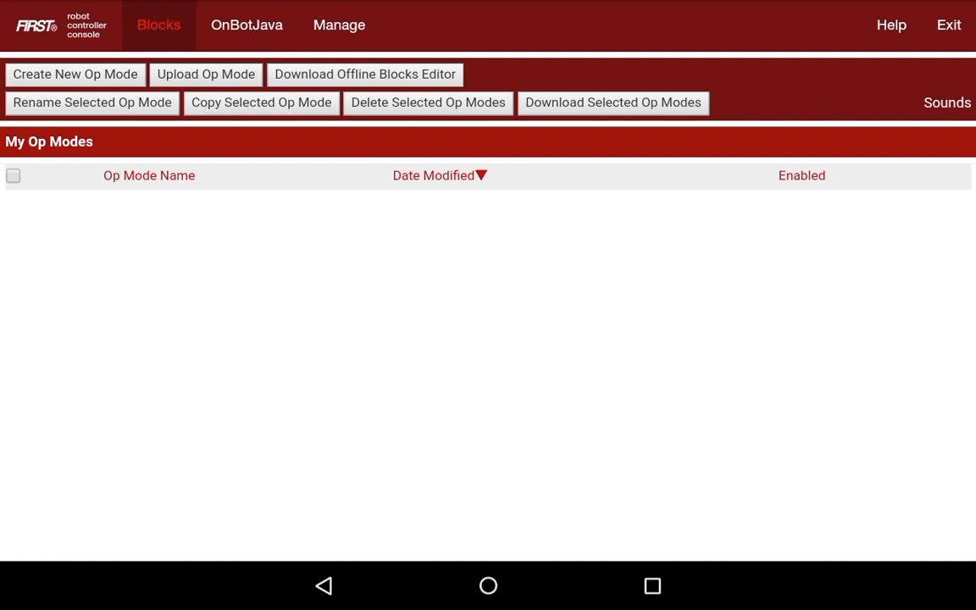
Begin creating a new op mode, to be named Default from the TeleOp sample
{"action": "left_click", "coordinate": [74, 75]}
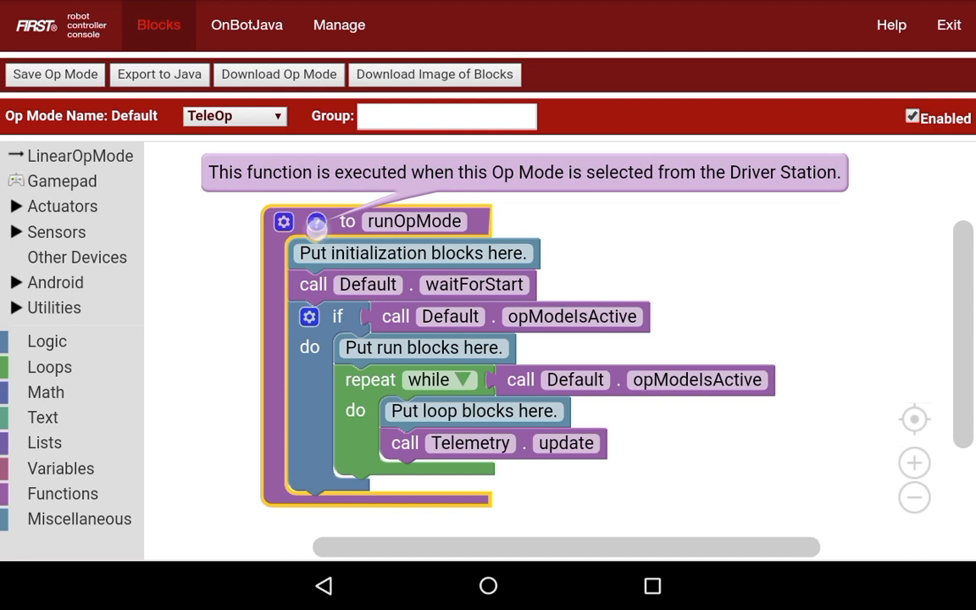
{"action": "left_click", "coordinate": [315, 221]}
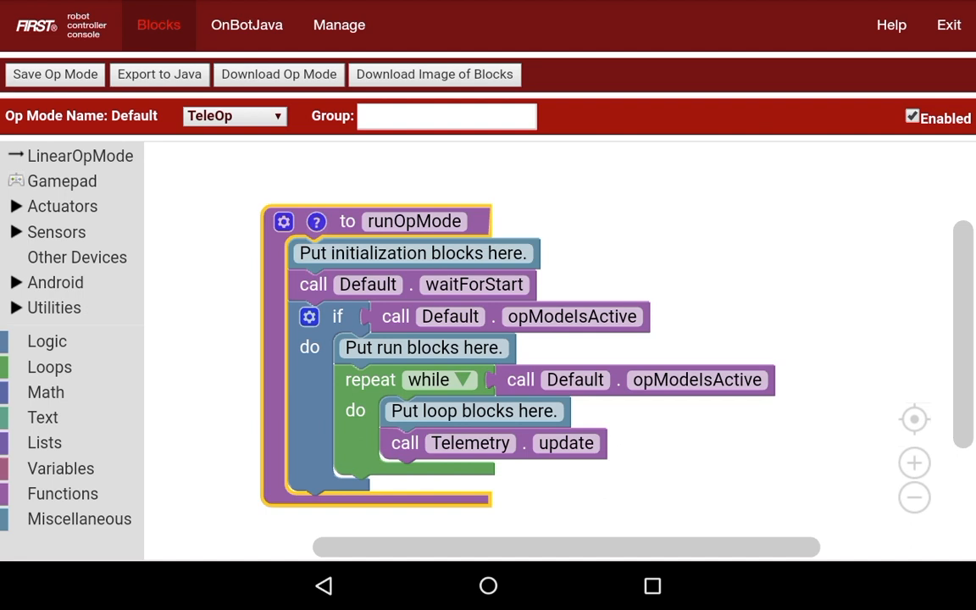
{"action": "left_click", "coordinate": [414, 253]}
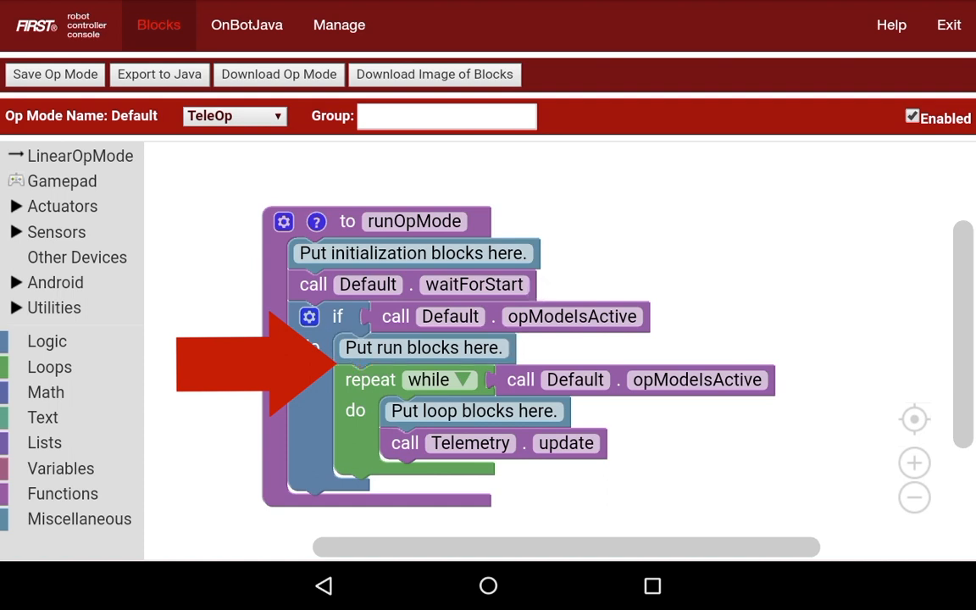
Select the repeat while loop and bring up editing of its "Put run blocks here." comment
{"action": "left_click", "coordinate": [422, 347]}
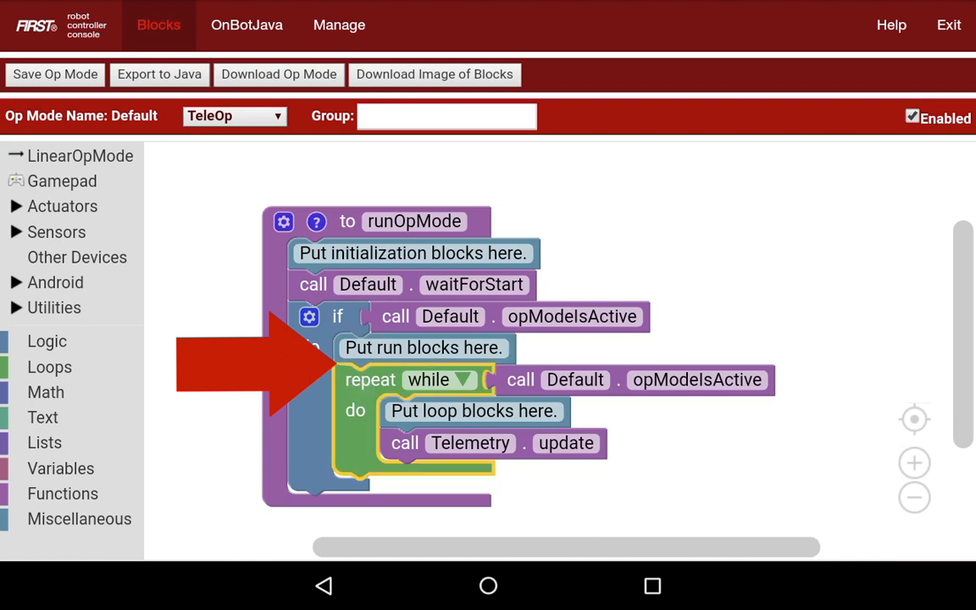
{"action": "left_click", "coordinate": [422, 347]}
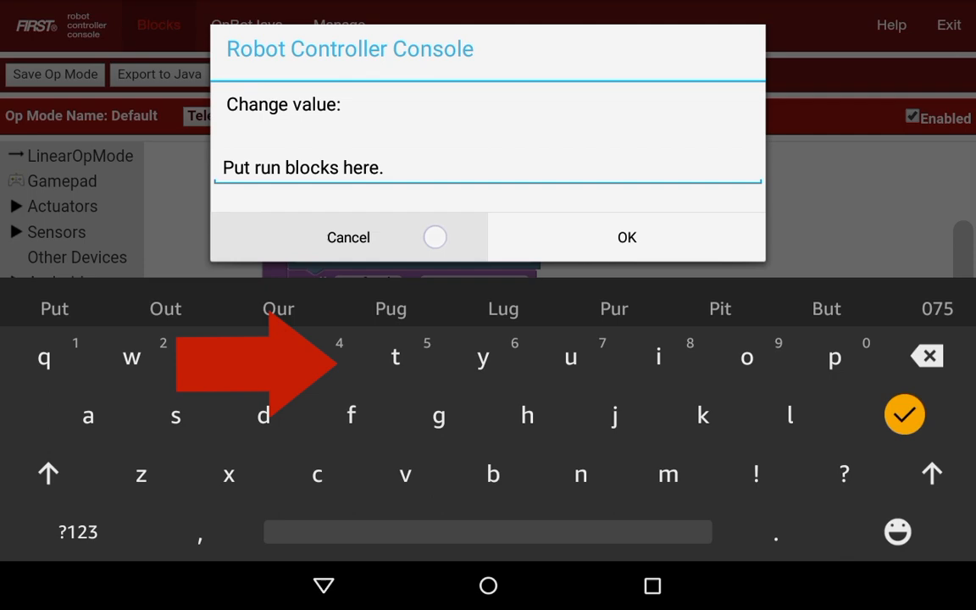